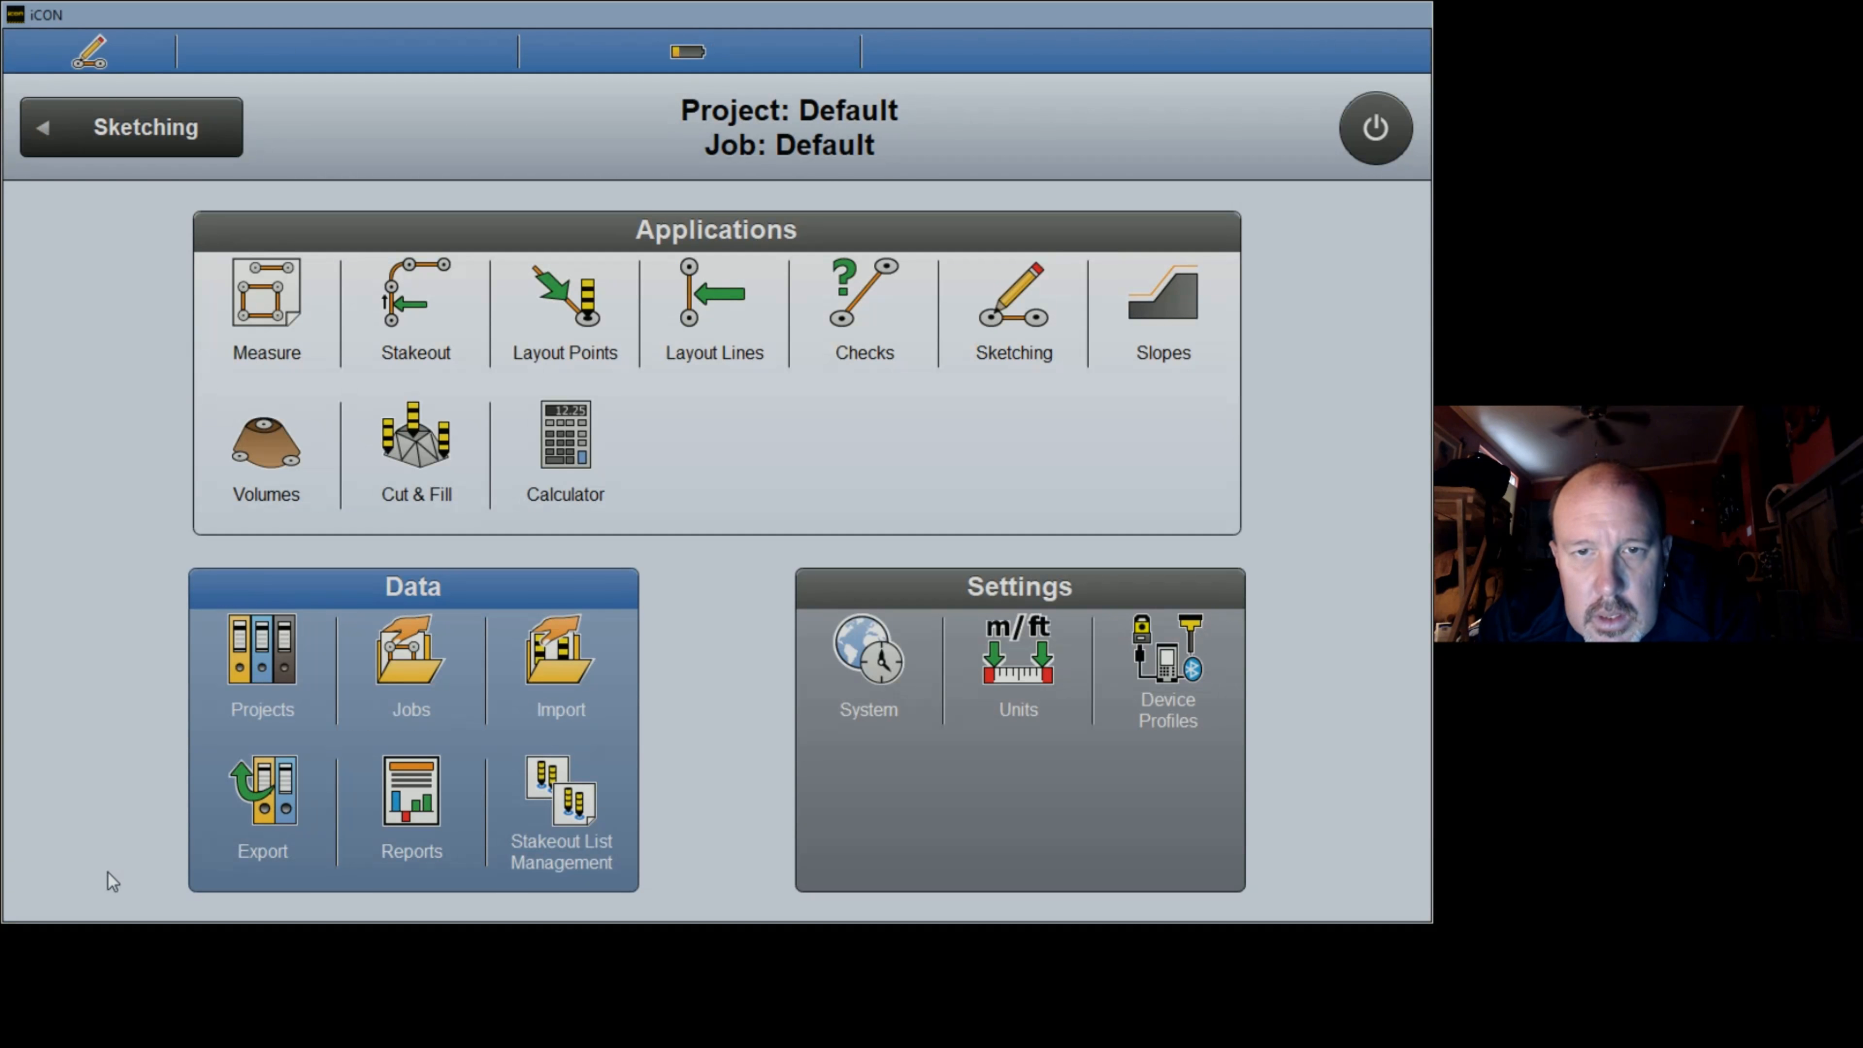
pyautogui.moveTo(301, 677)
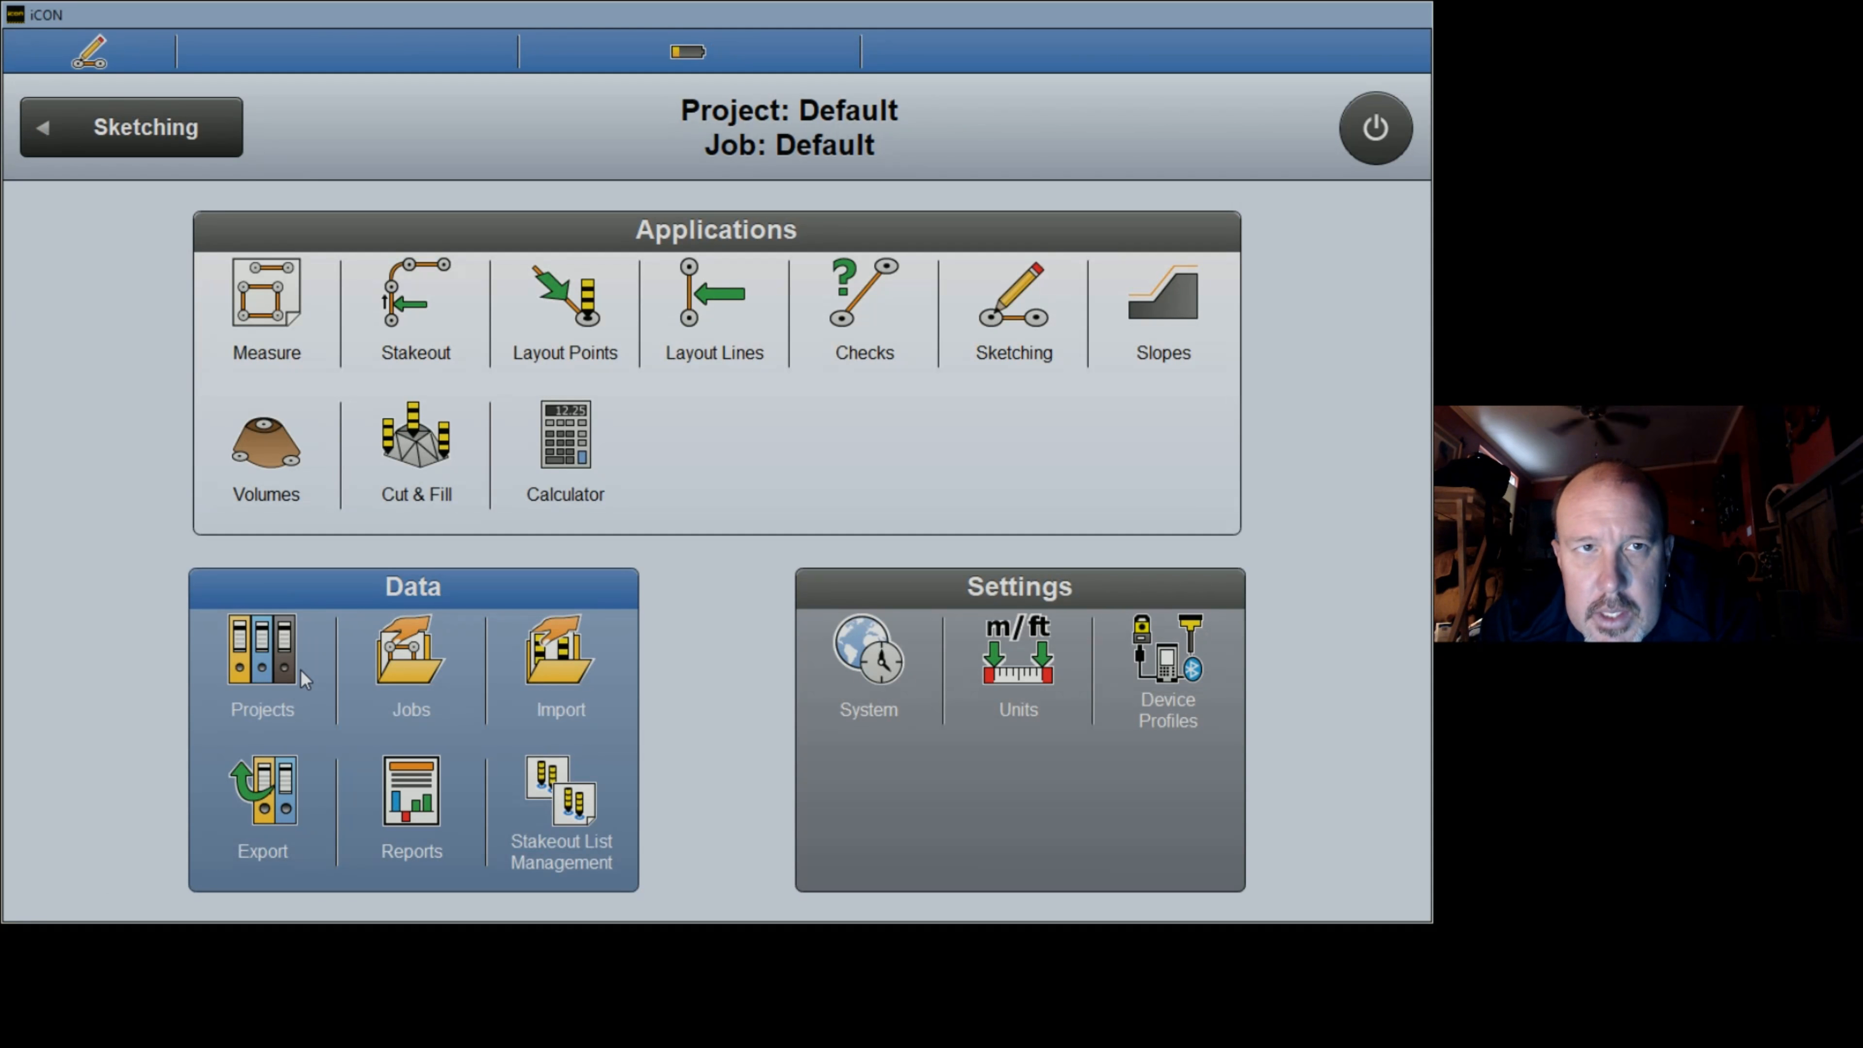
pyautogui.moveTo(439, 491)
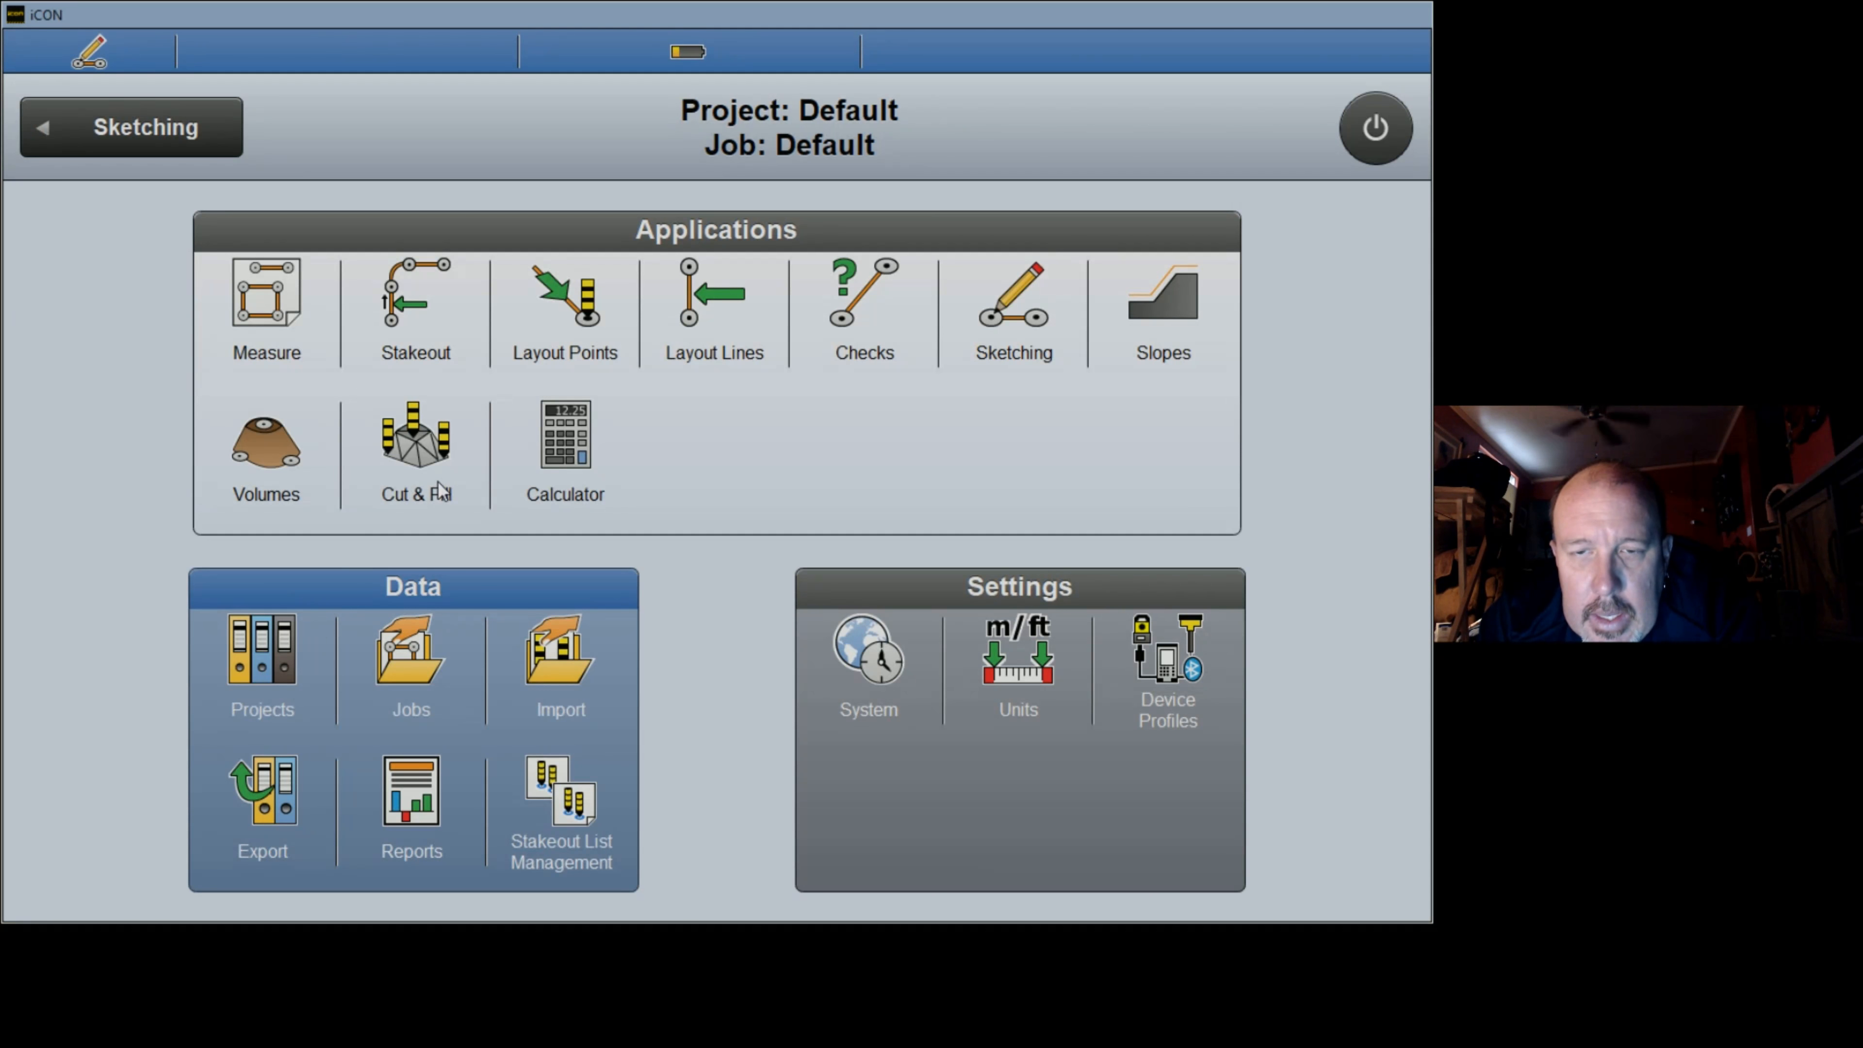
pyautogui.moveTo(651, 324)
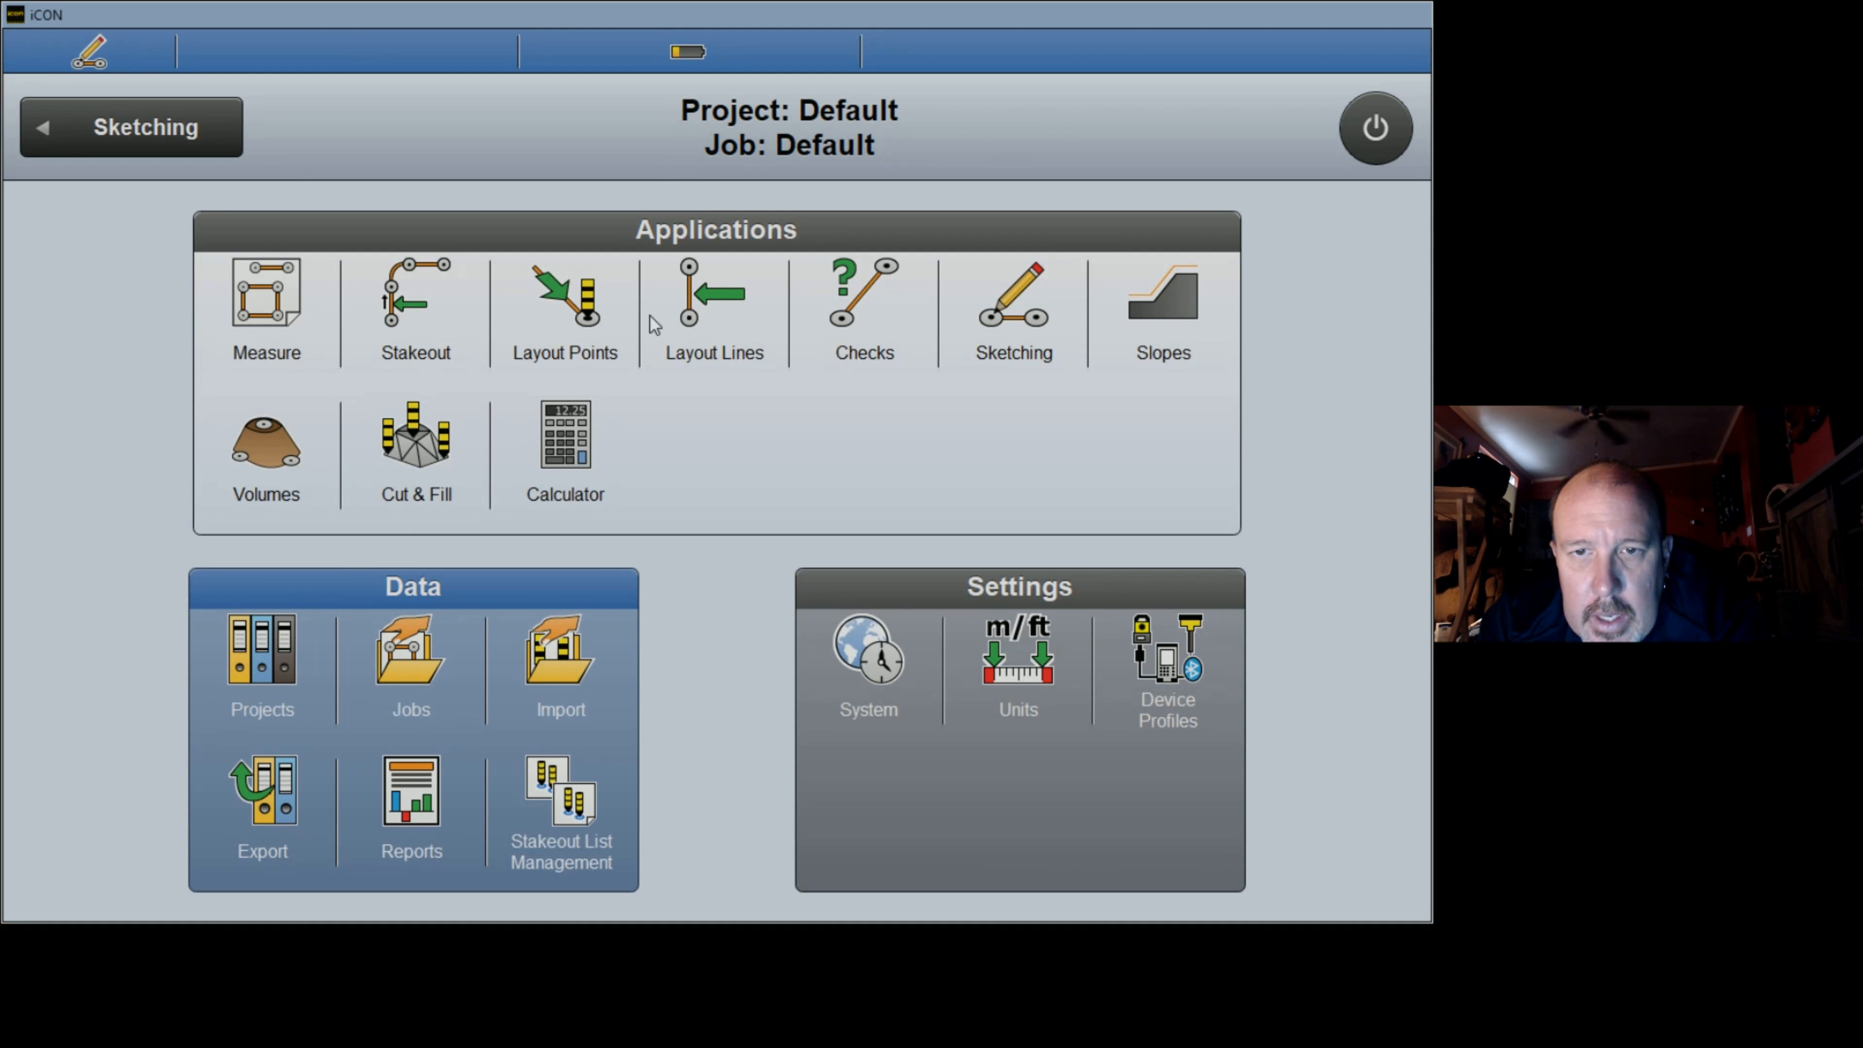
# Step: Show the map view with points 1 to 4 ready for picking intersection points
pyautogui.click(414, 308)
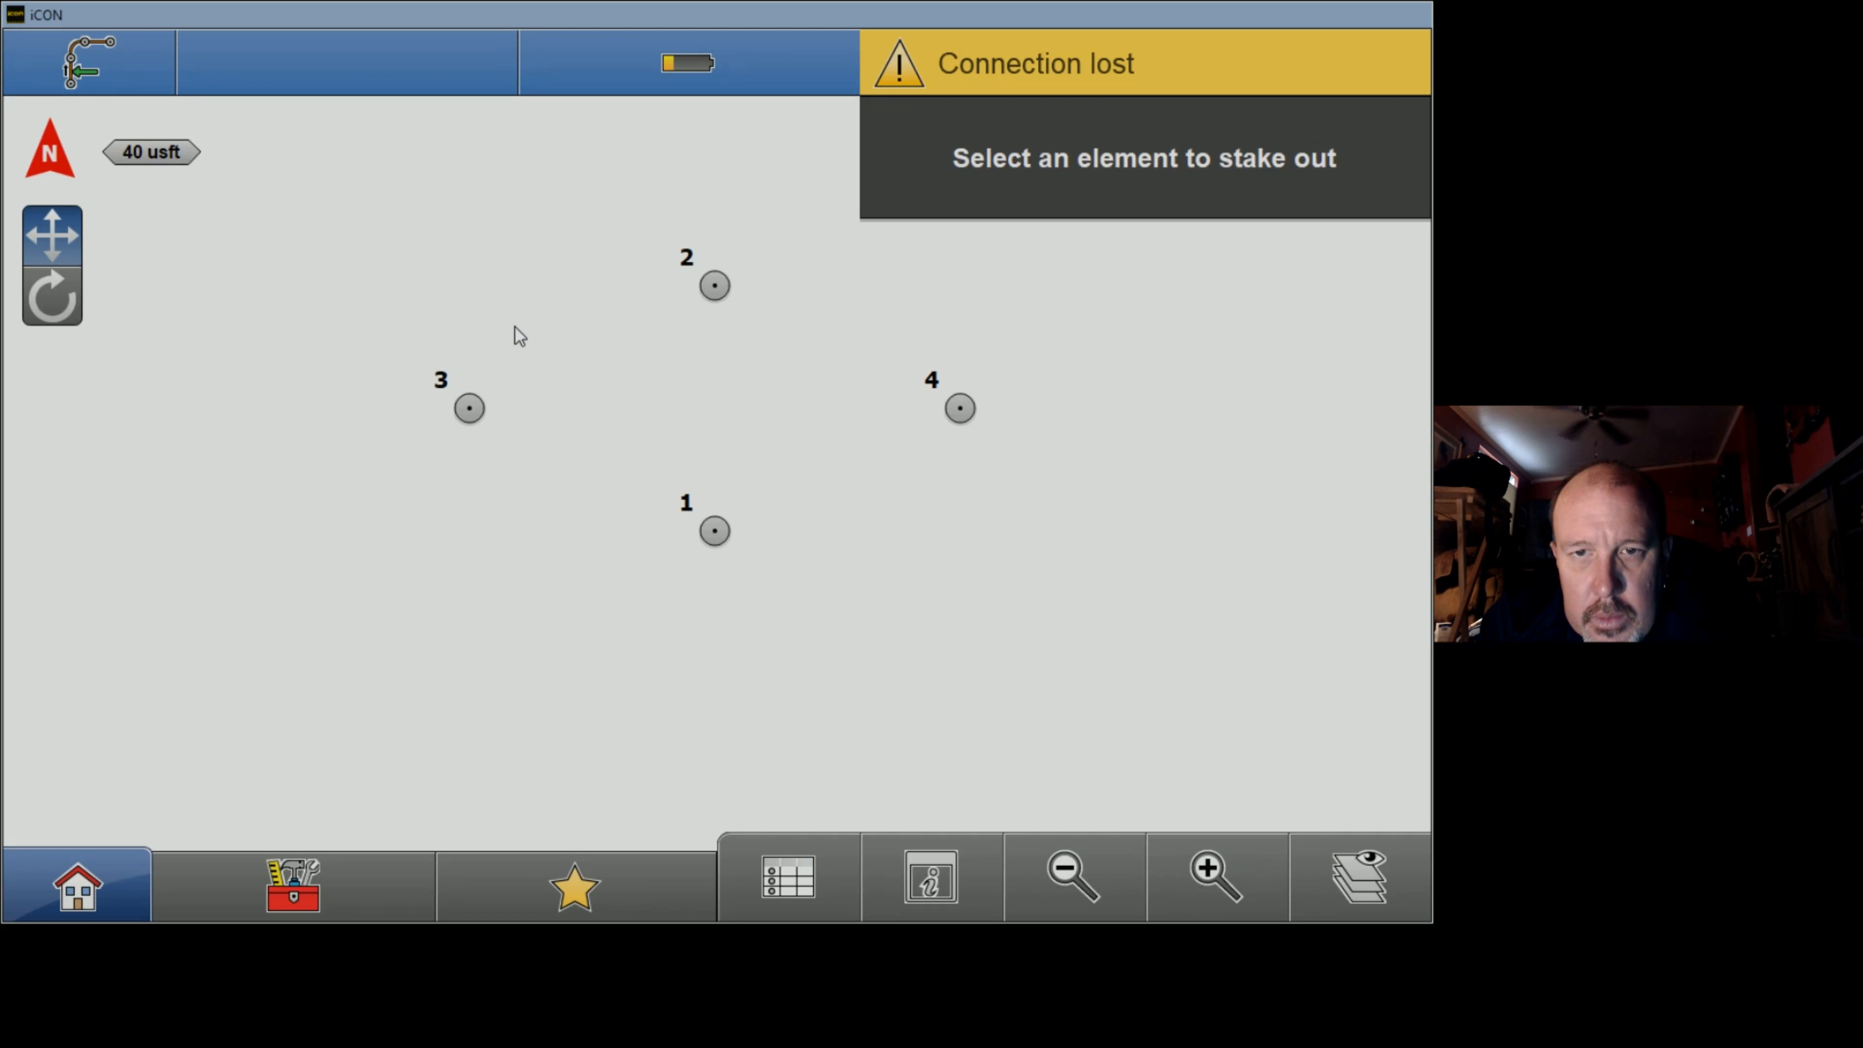
pyautogui.moveTo(1005, 407)
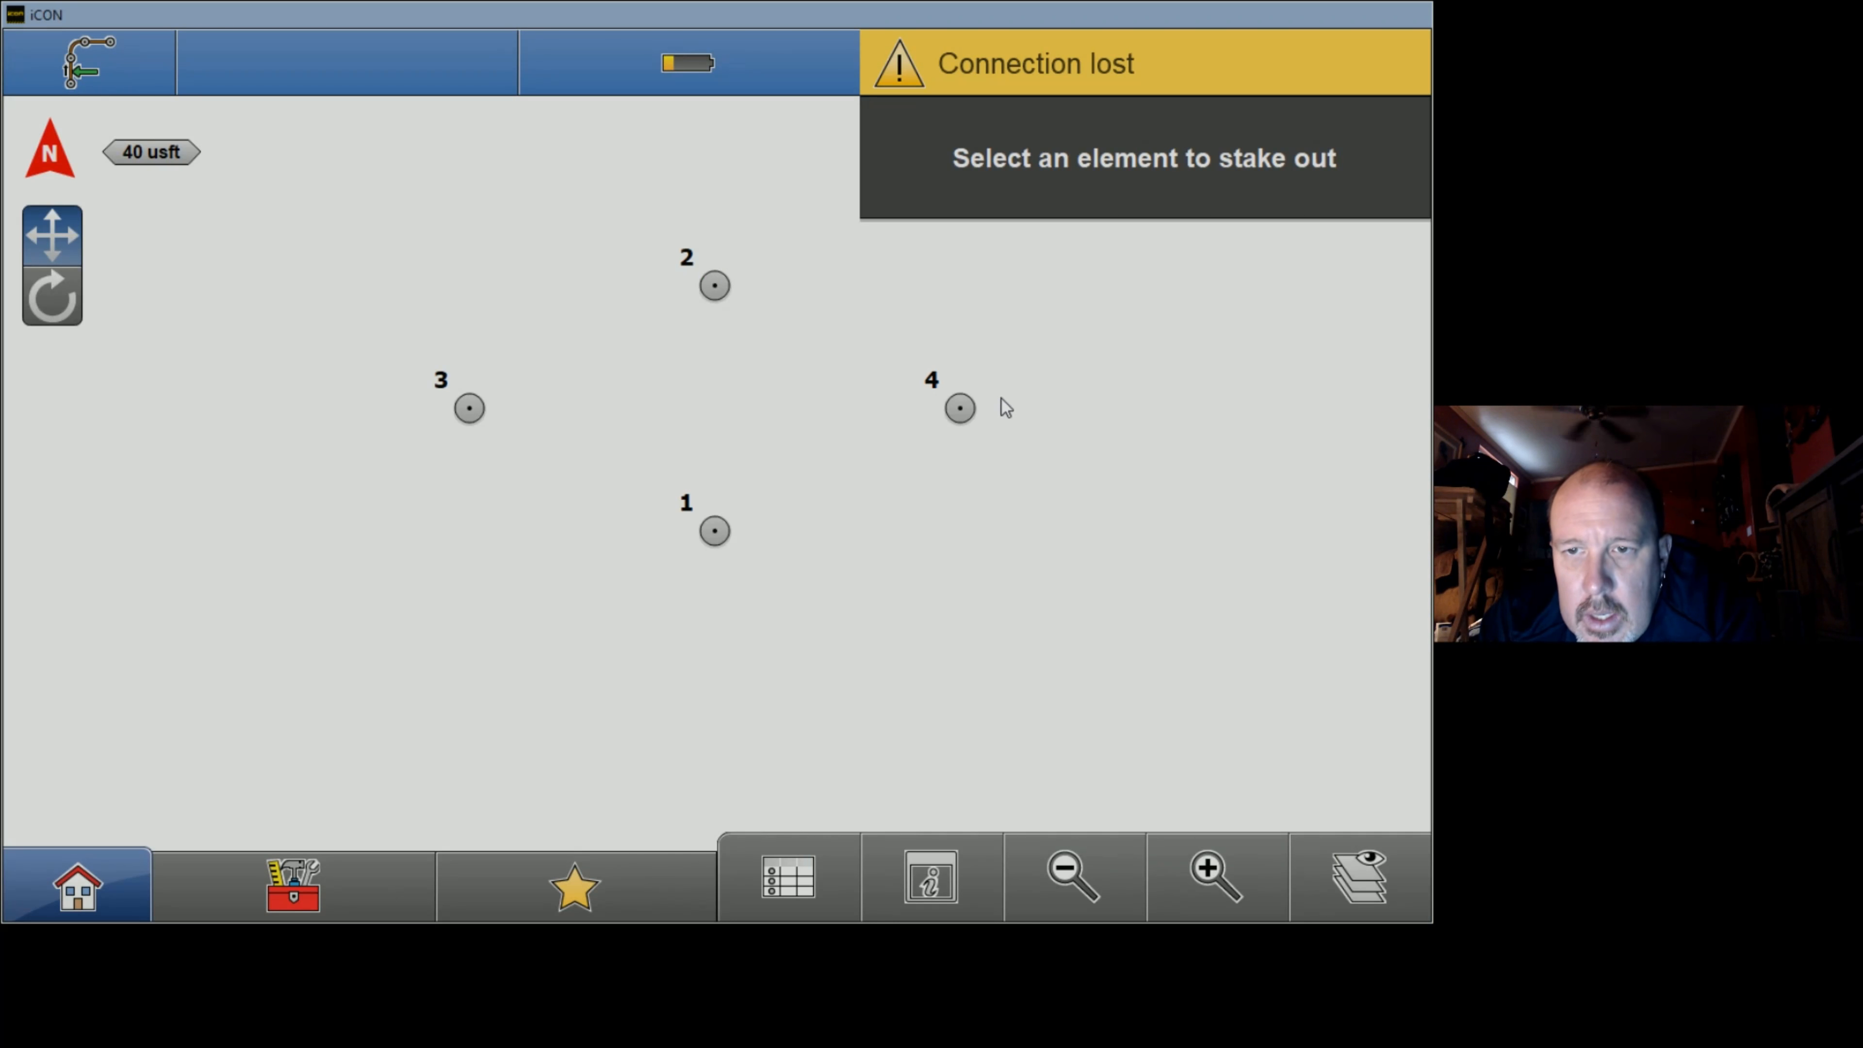
pyautogui.moveTo(715, 529)
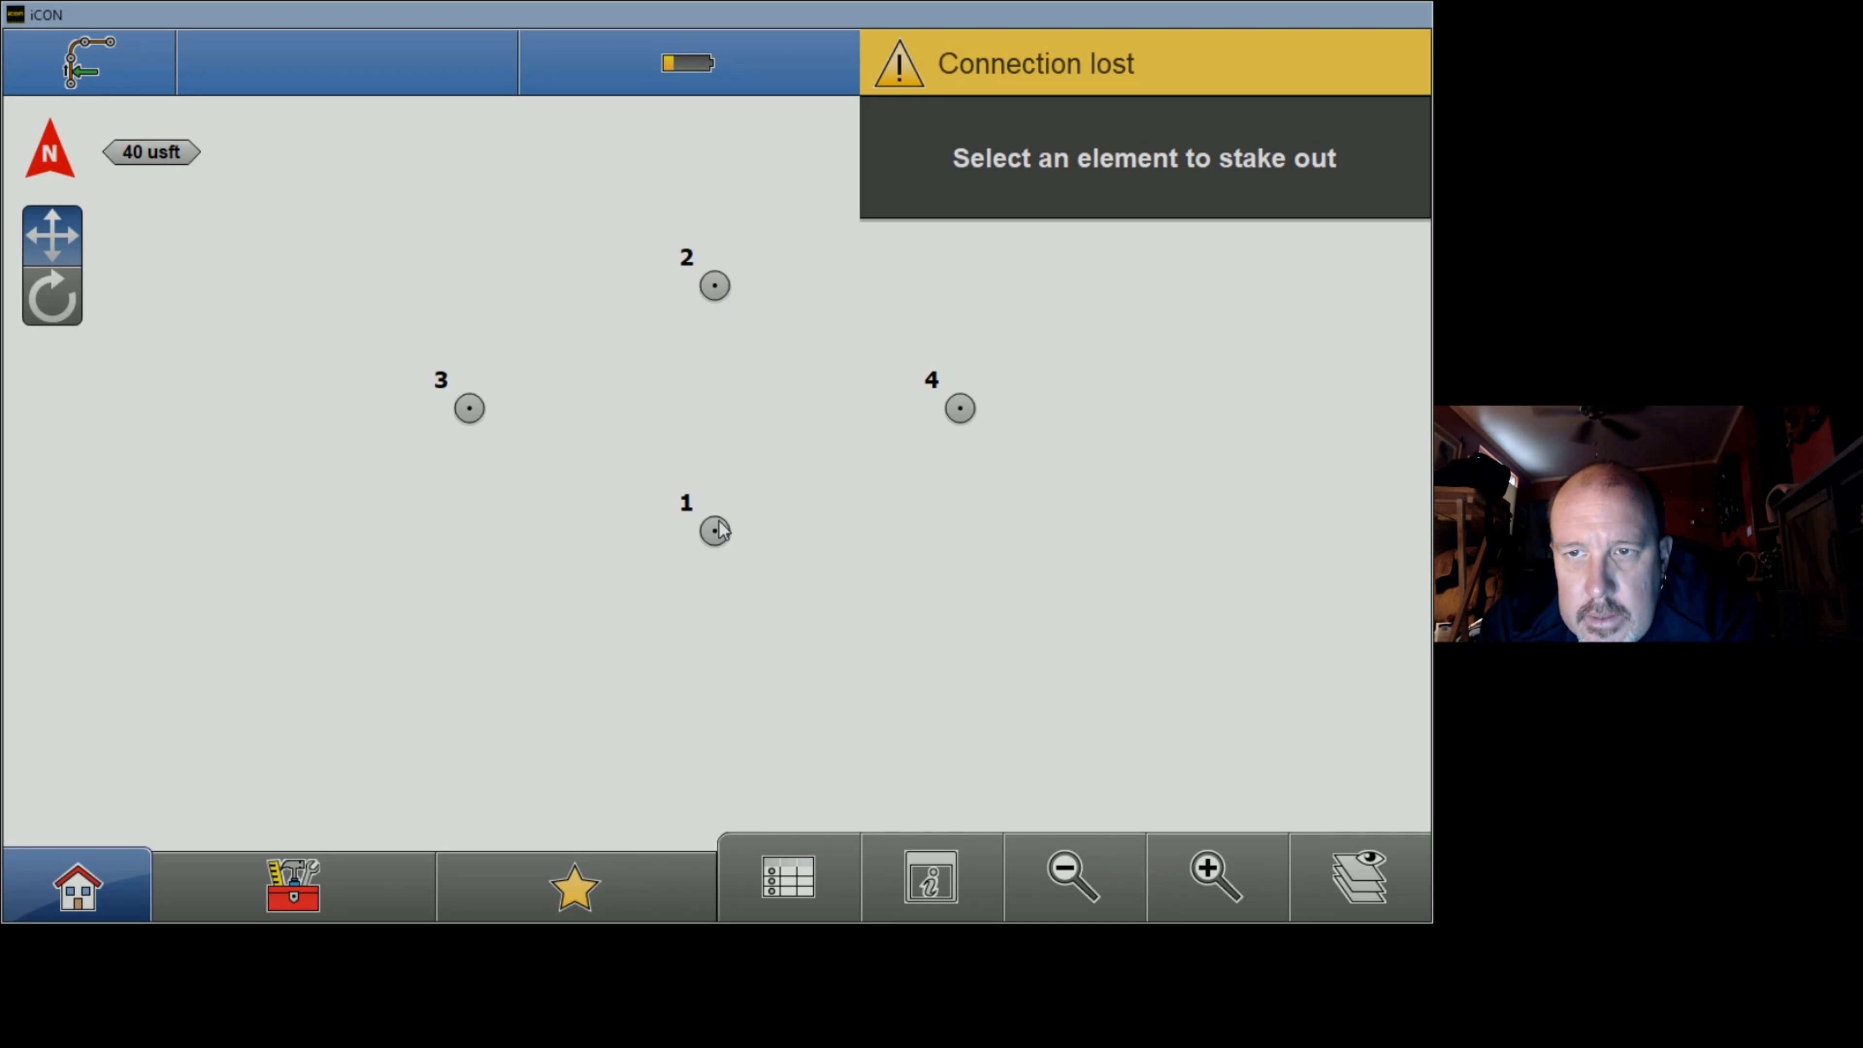
pyautogui.moveTo(350, 805)
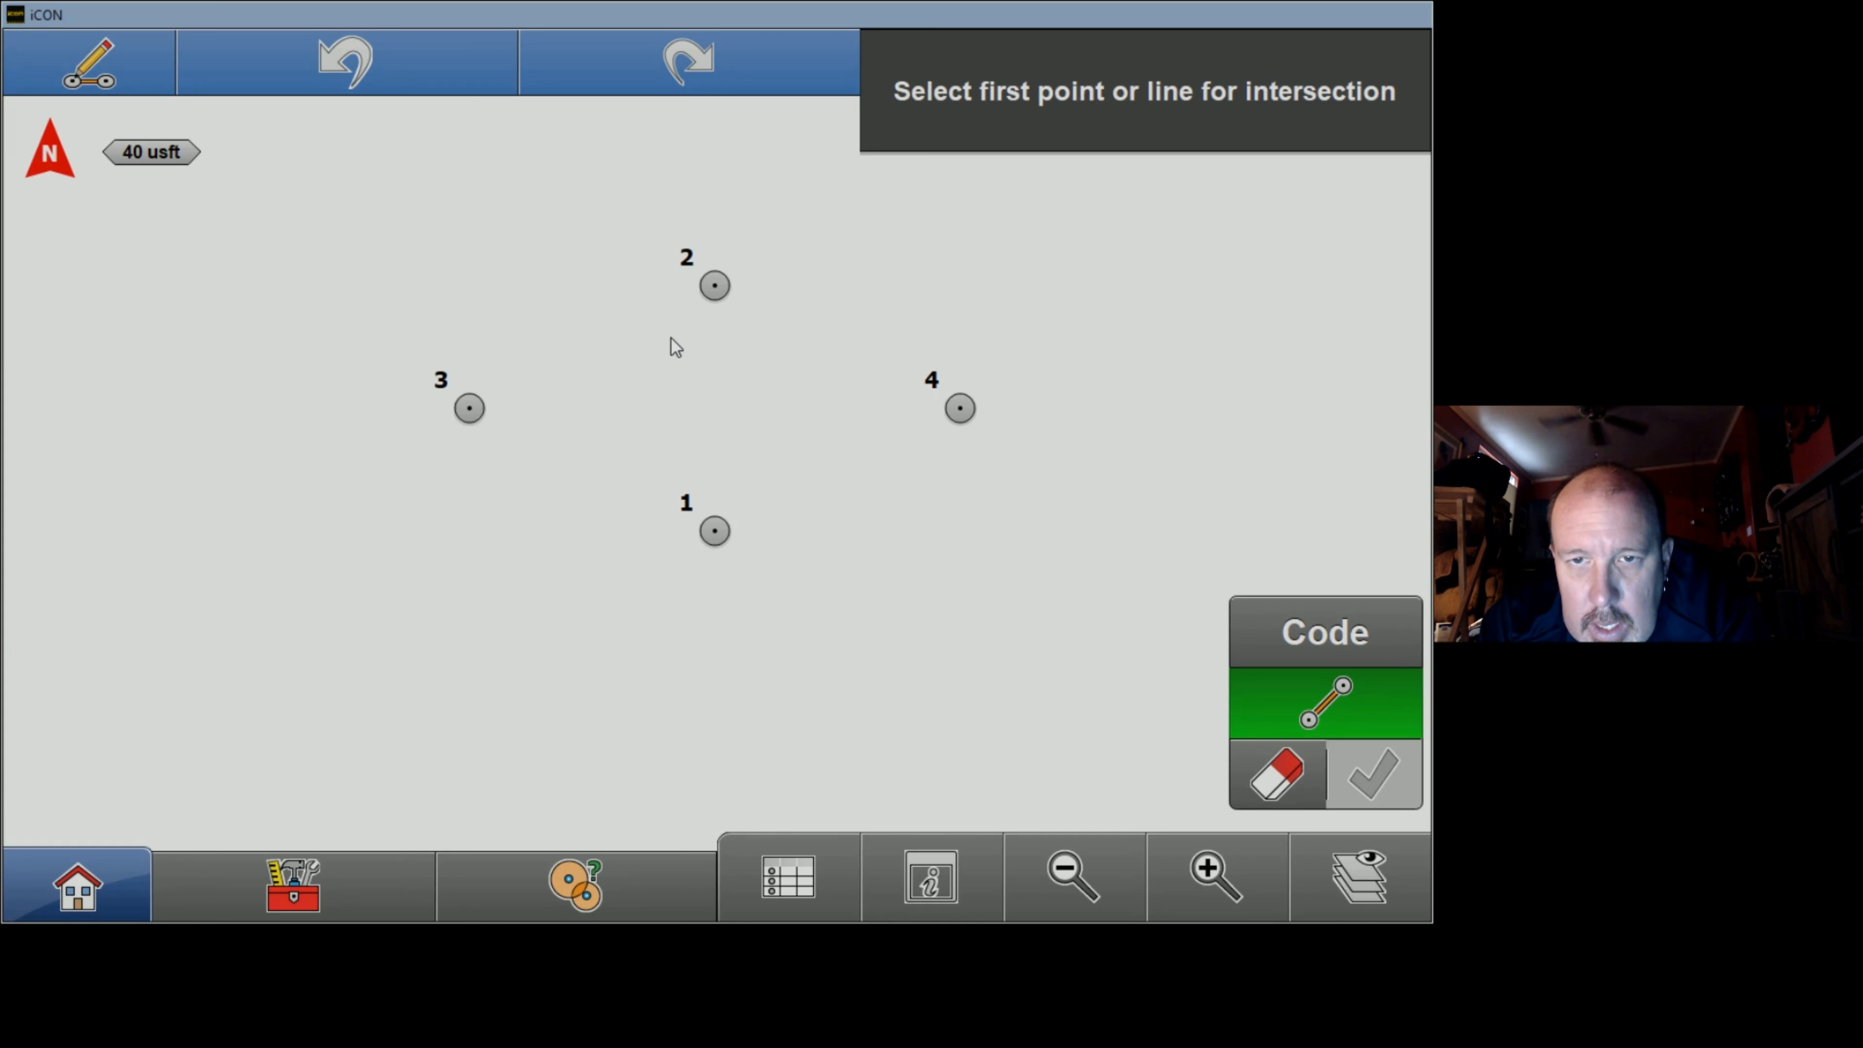
# Step: Pick points 2 and 1, then 3 and 4, to define the two crossing lines
pyautogui.click(713, 286)
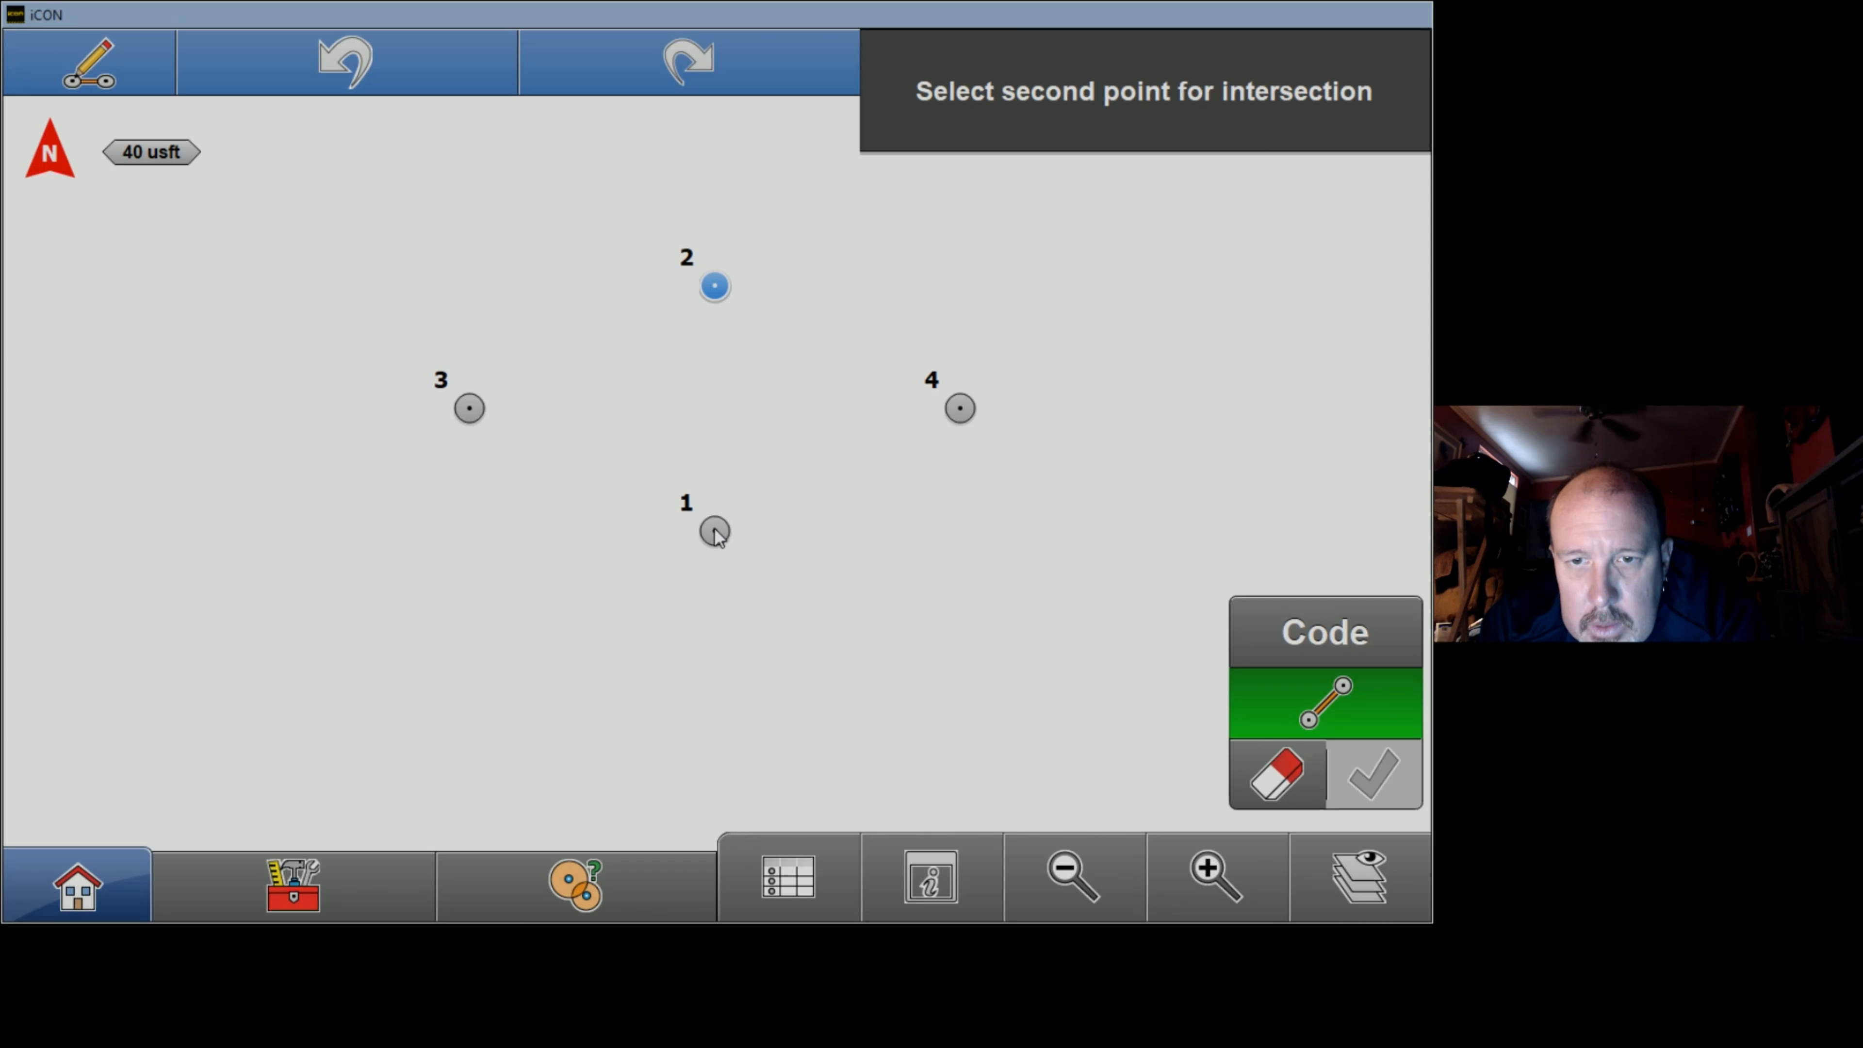
pyautogui.click(714, 531)
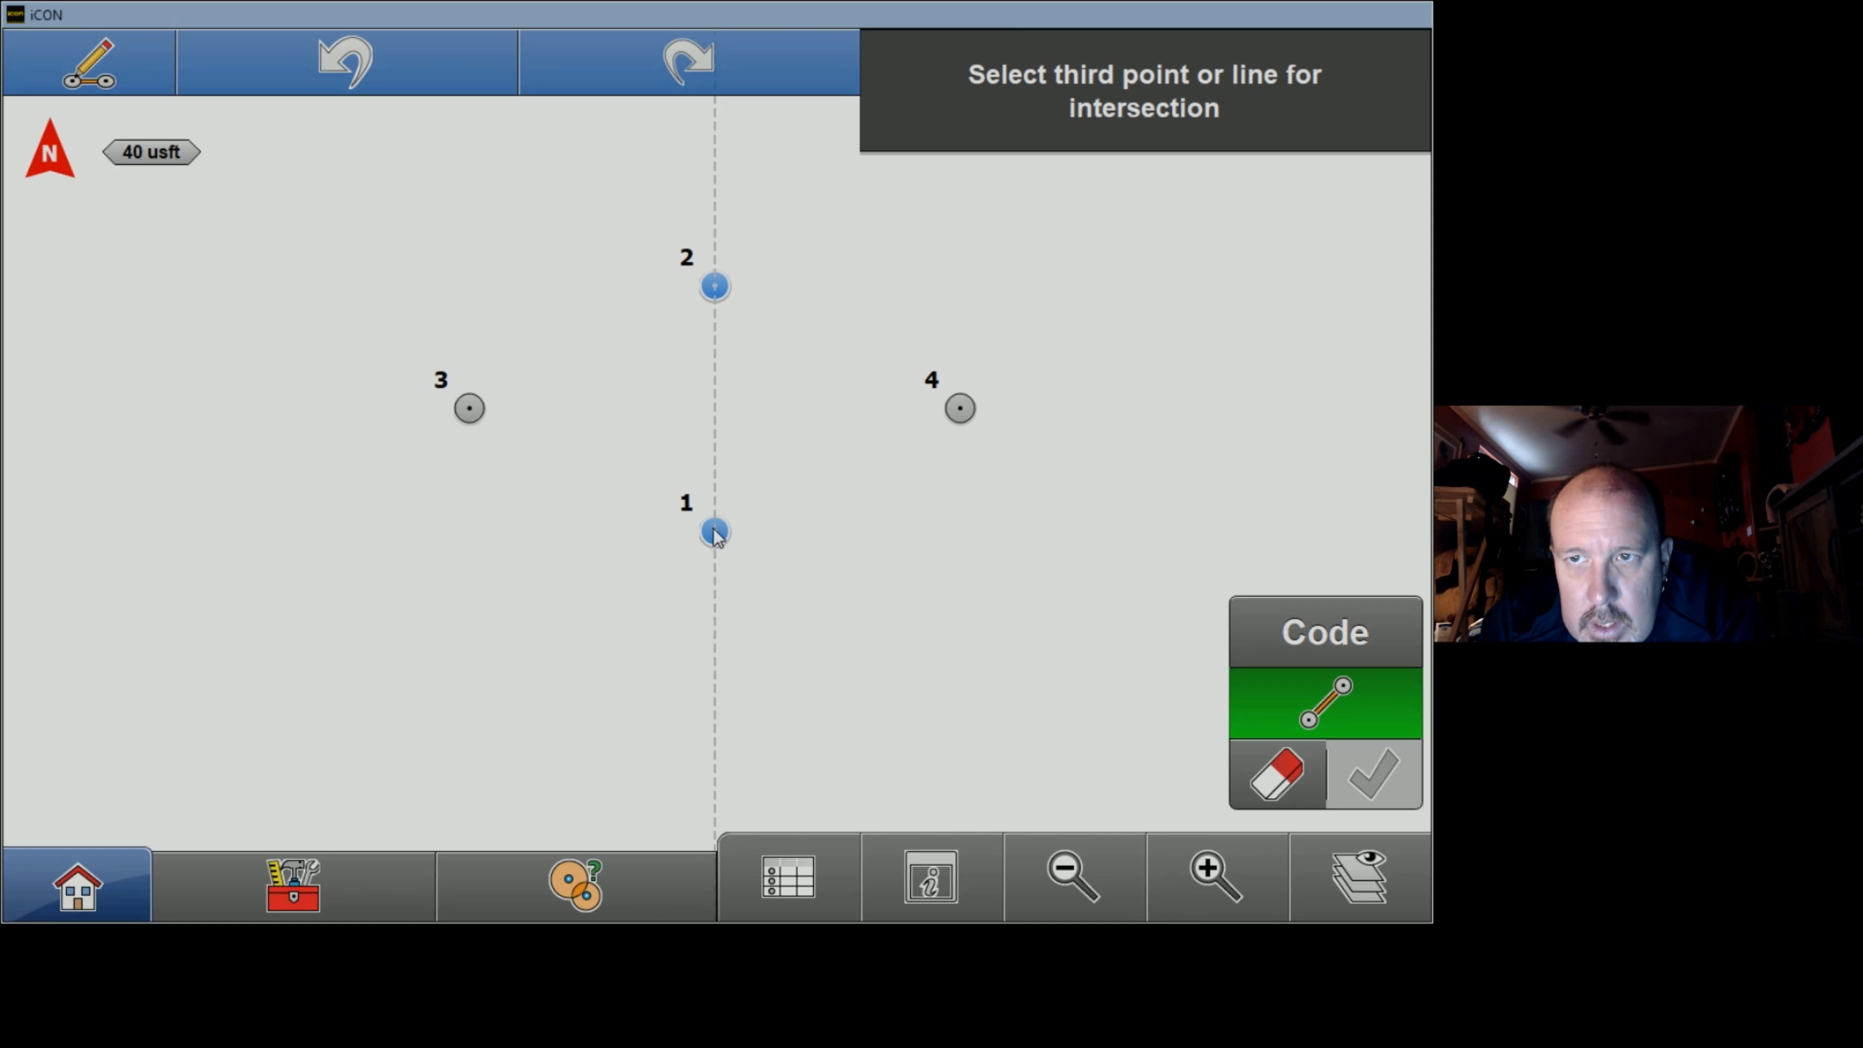
pyautogui.click(467, 408)
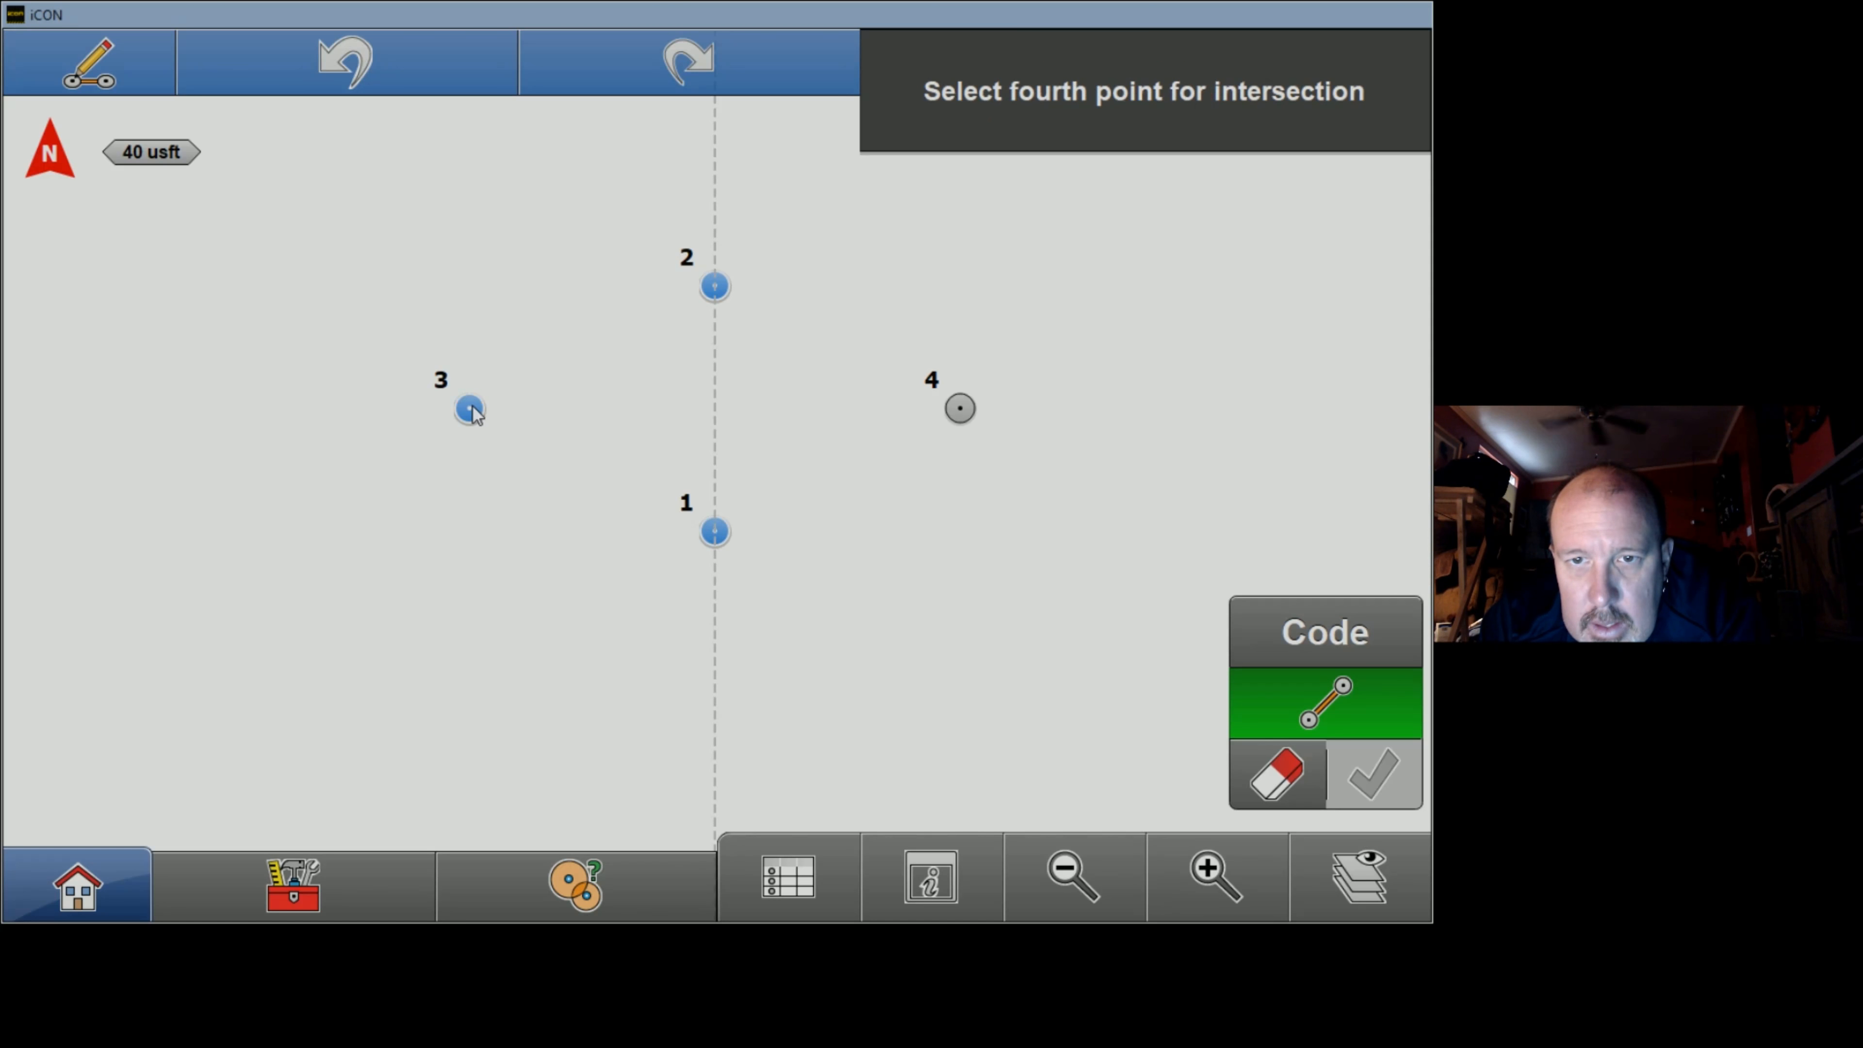
pyautogui.click(959, 407)
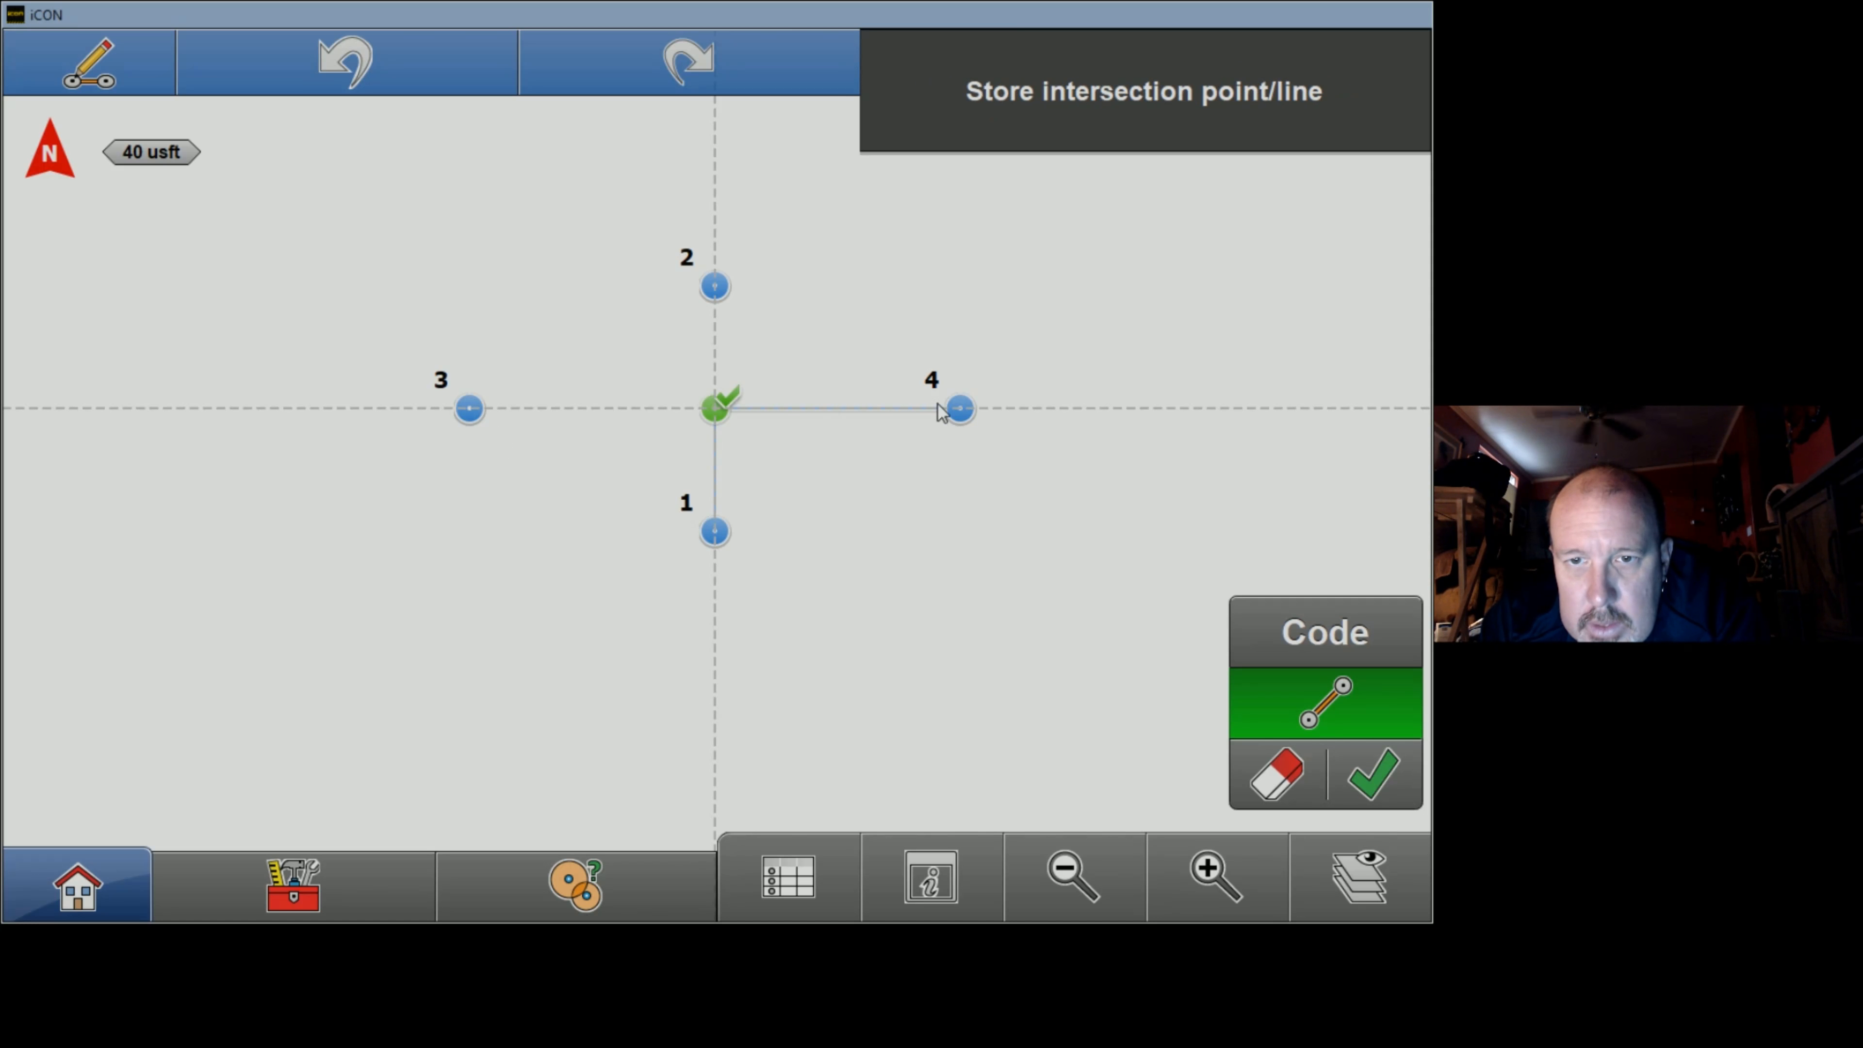
pyautogui.moveTo(776, 397)
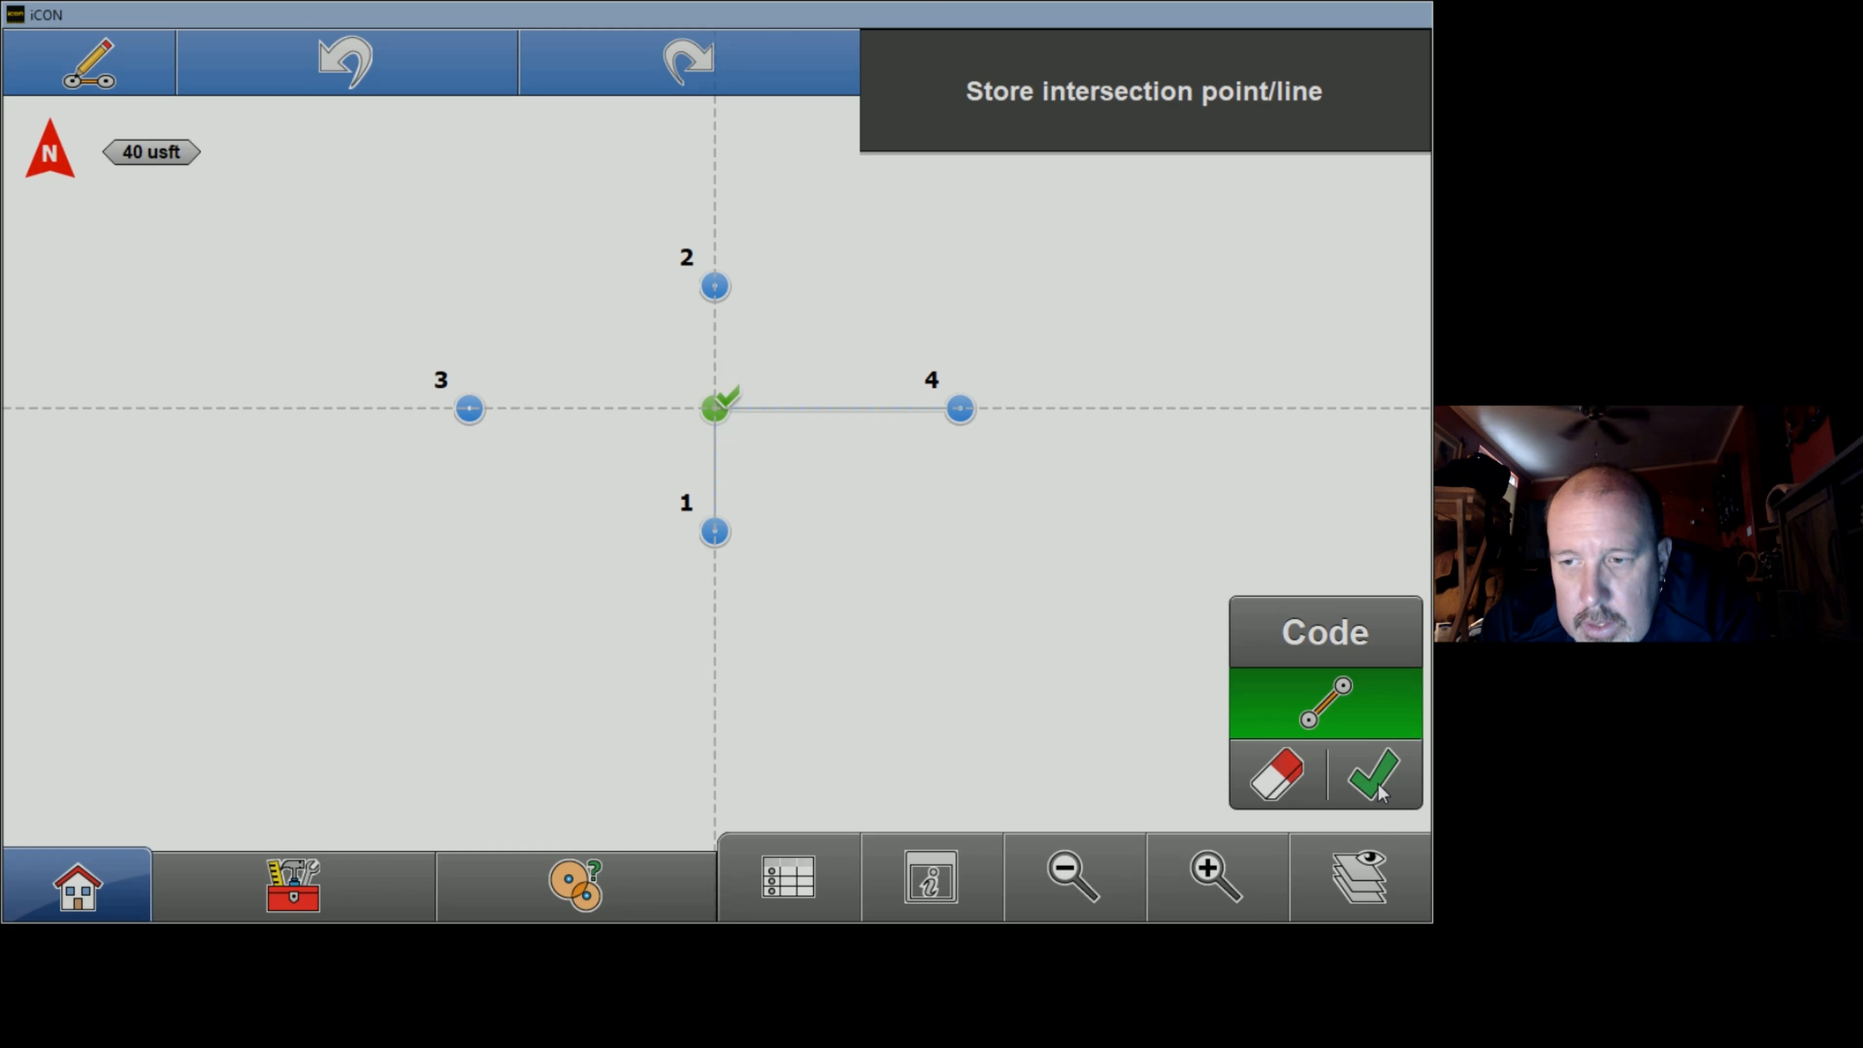
pyautogui.moveTo(547, 885)
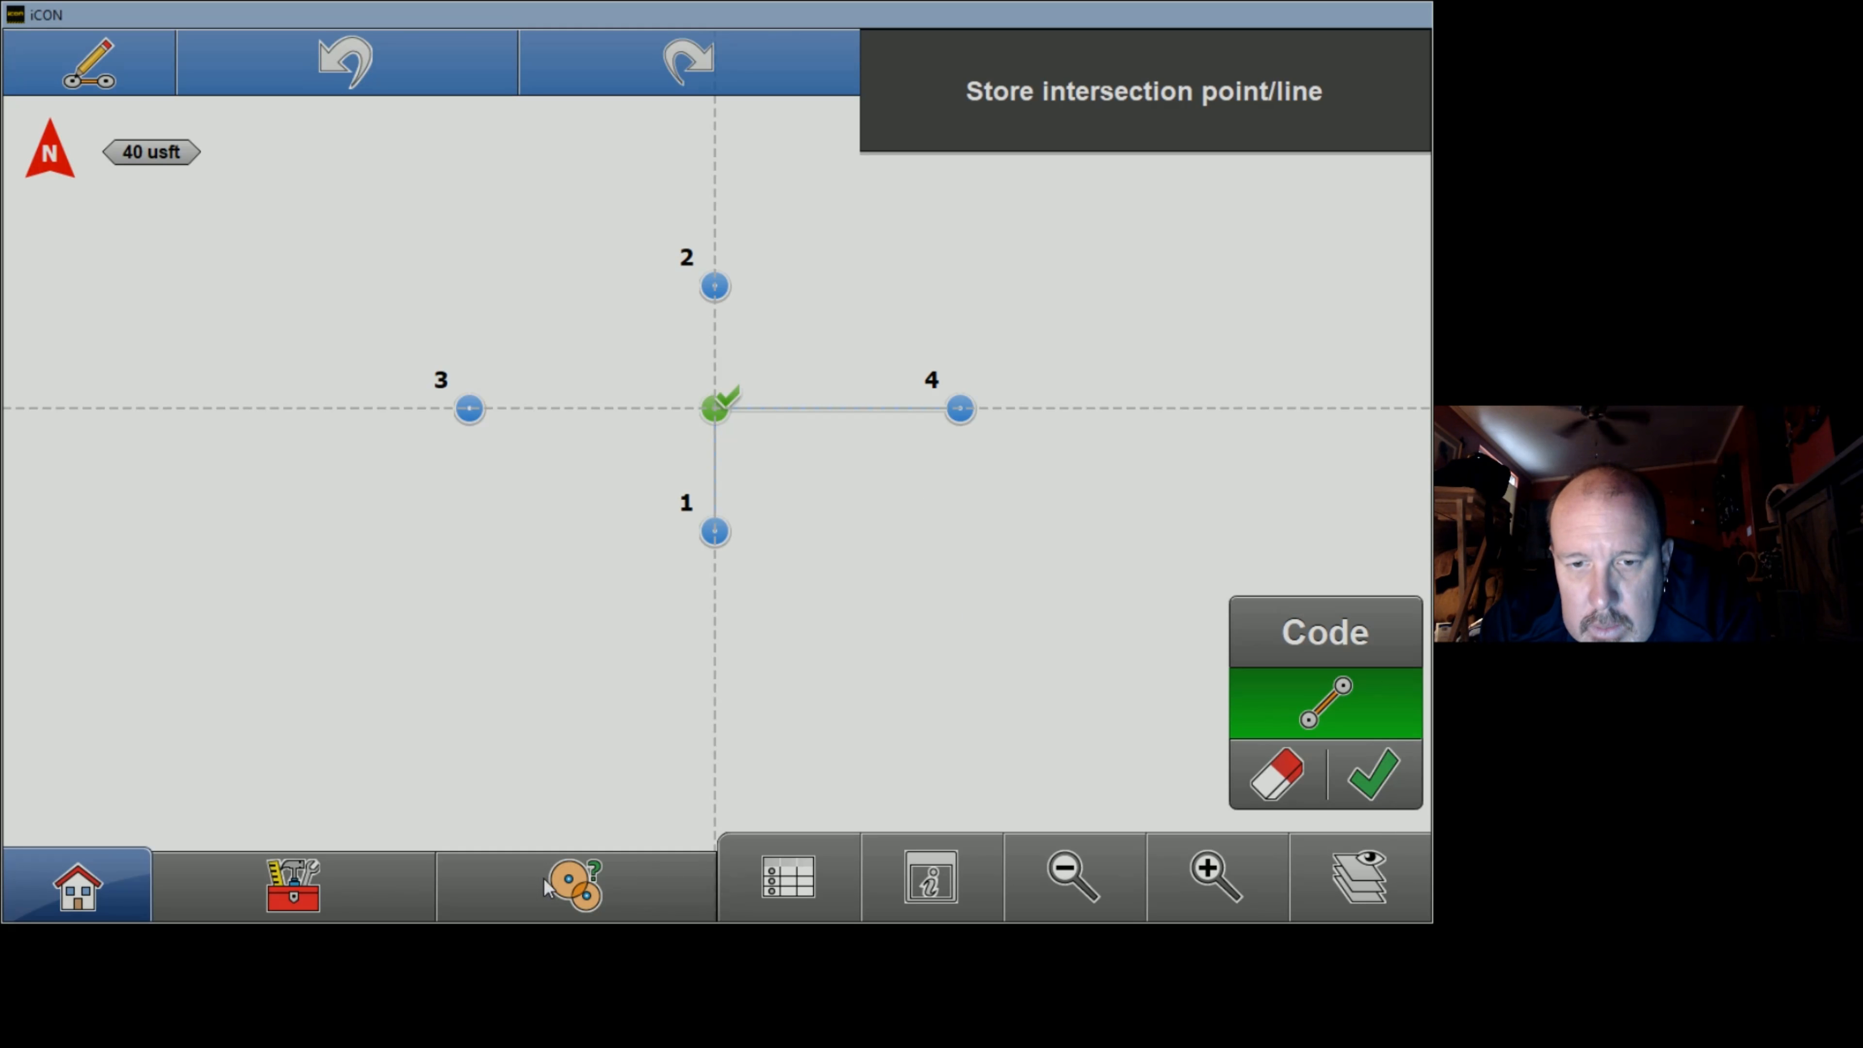
# Step: Confirm the intersection so it is stored as new point 5 with both lines drawn
pyautogui.click(292, 884)
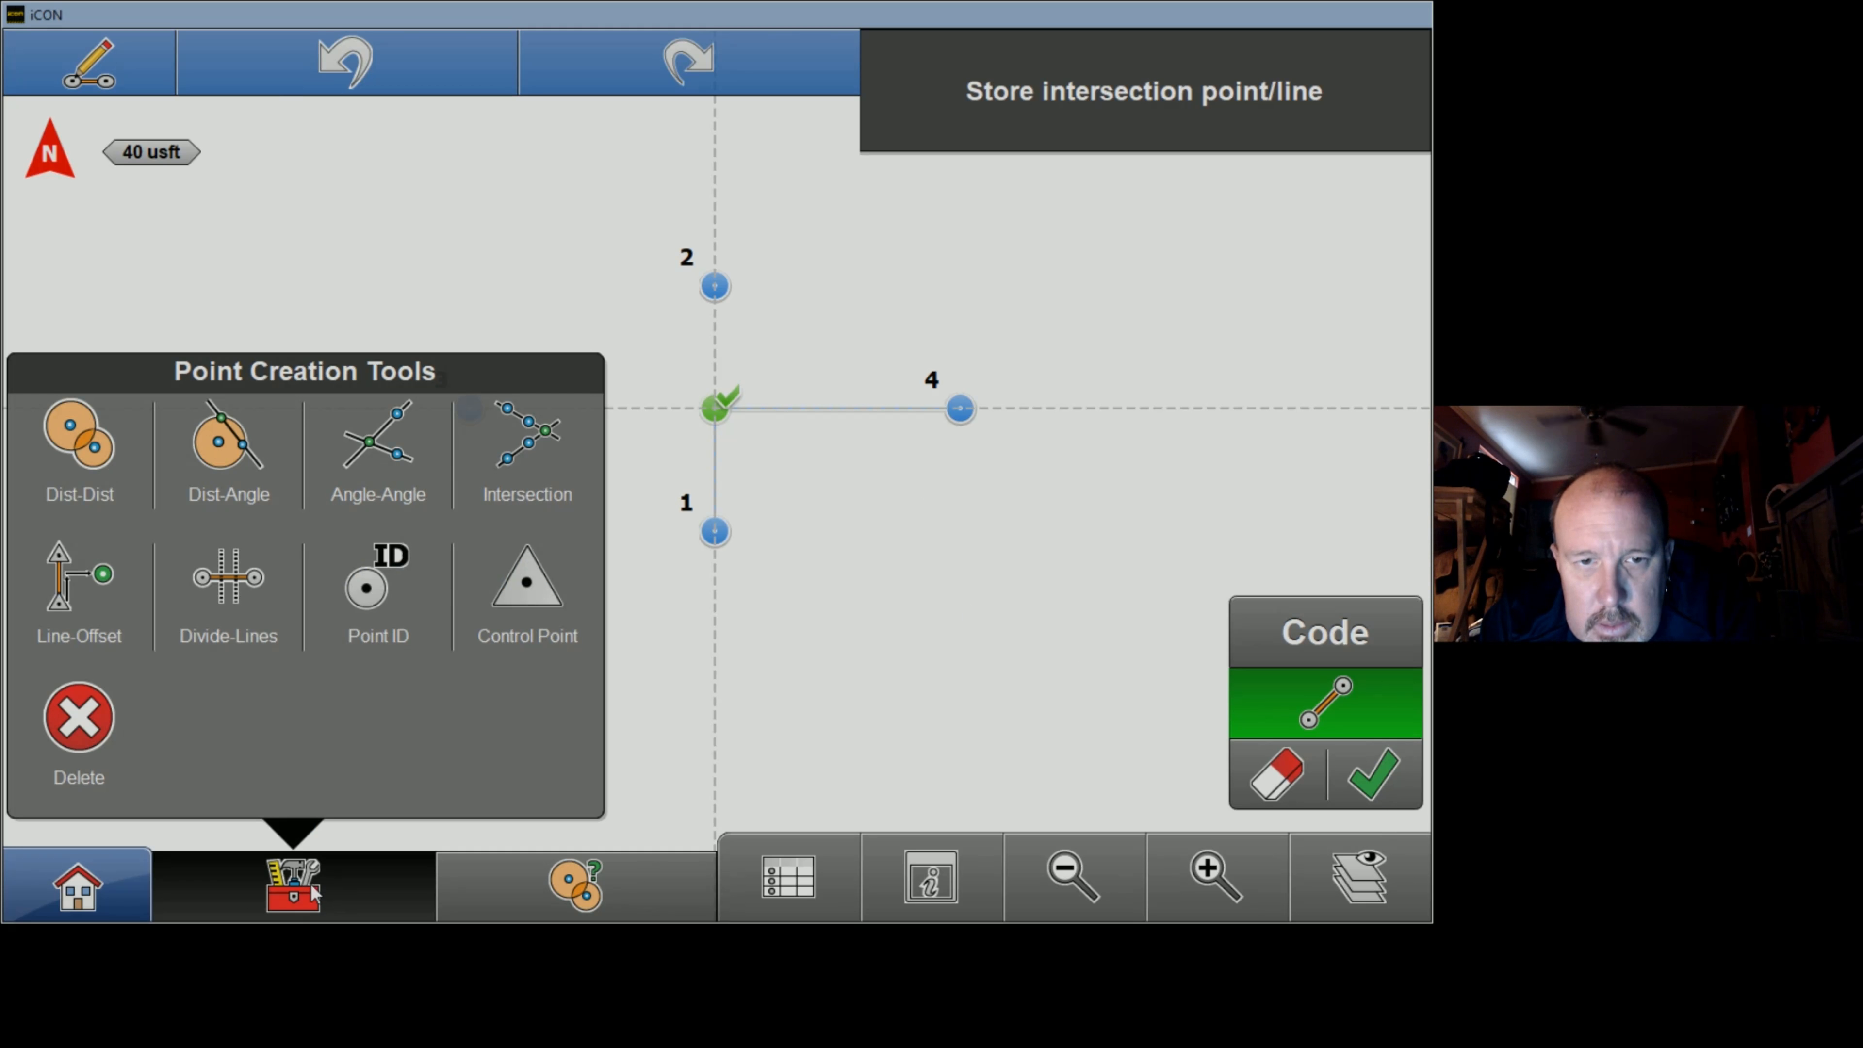
pyautogui.click(1371, 773)
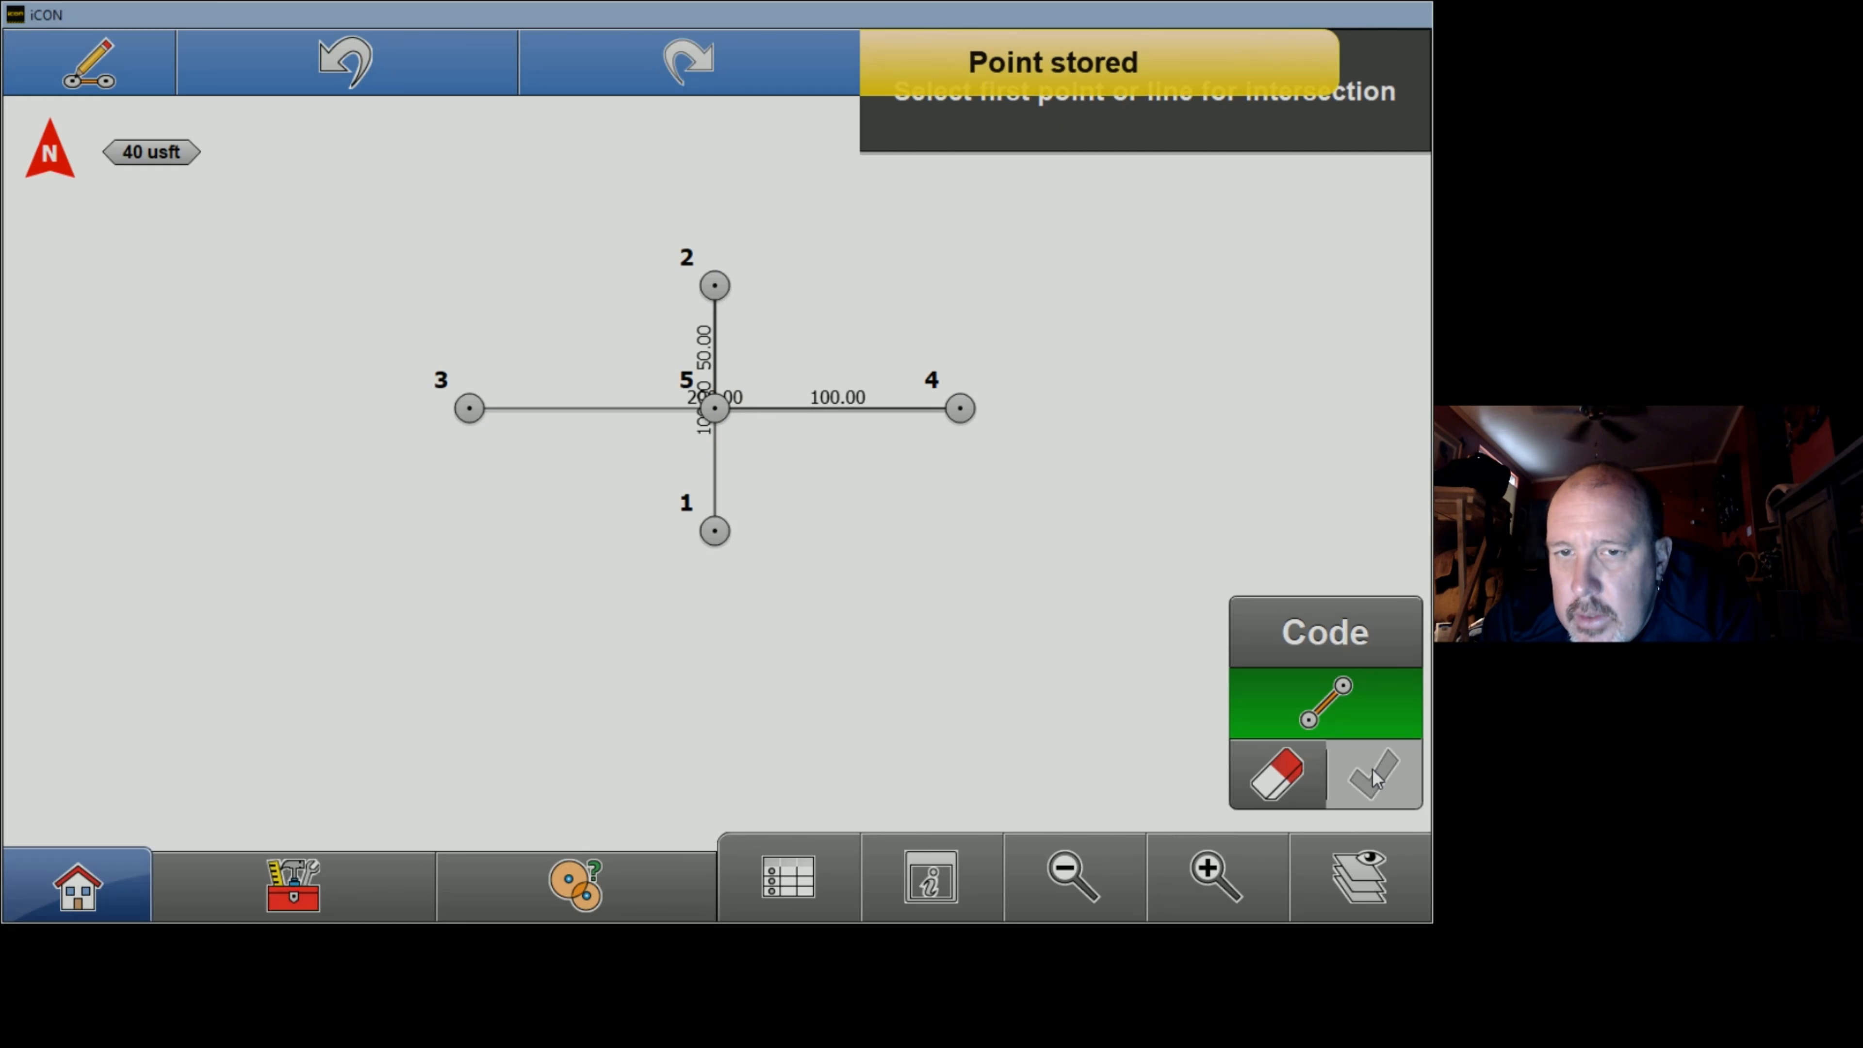